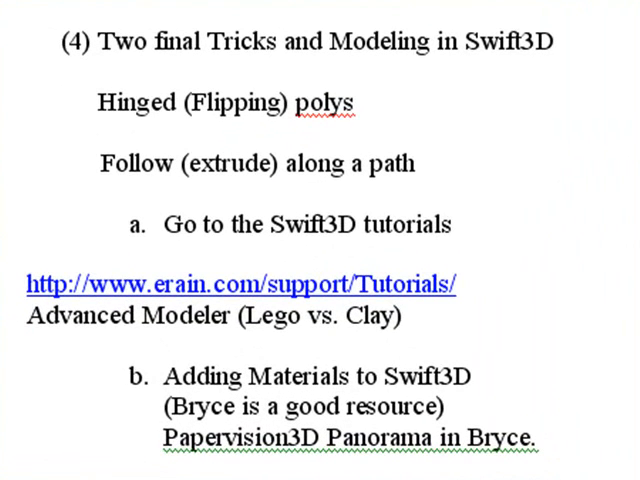
mouse_move(575, 122)
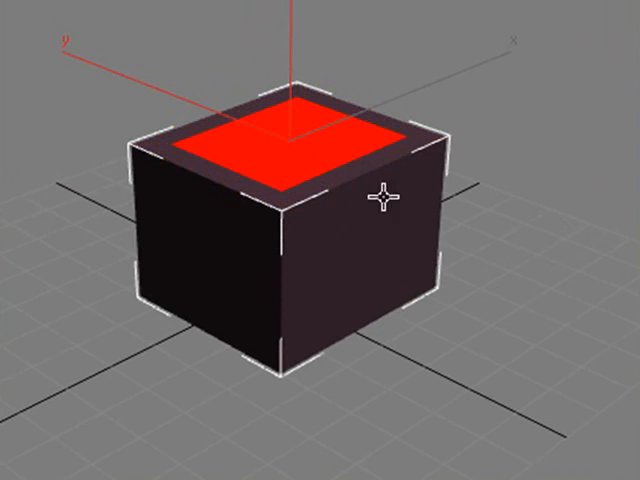
mouse_move(513, 311)
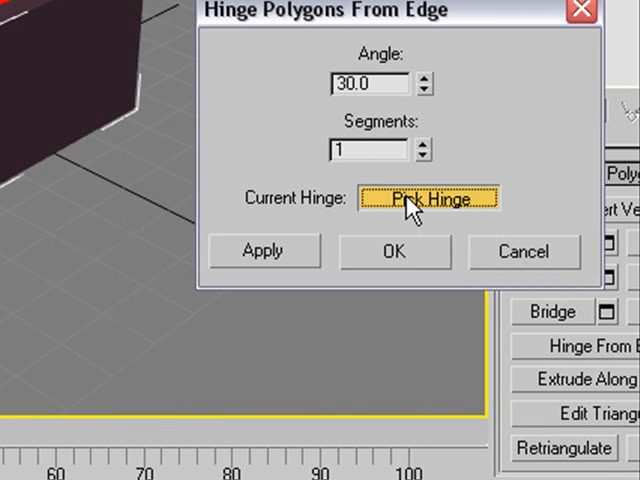
Step: Hinge the box's top face upward from the picked edge at 49.5 degrees
click(430, 198)
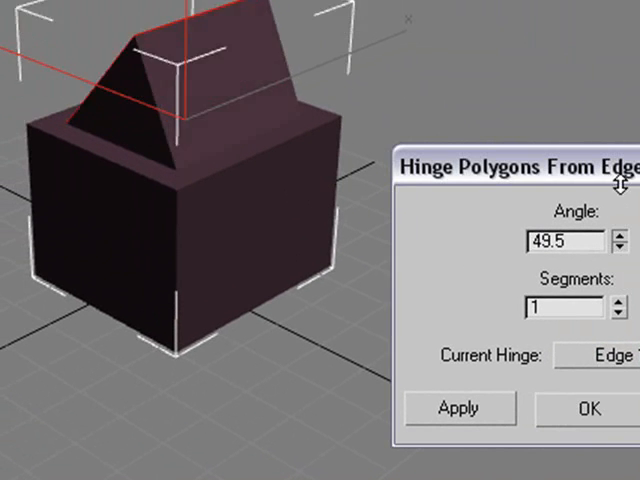
click(617, 233)
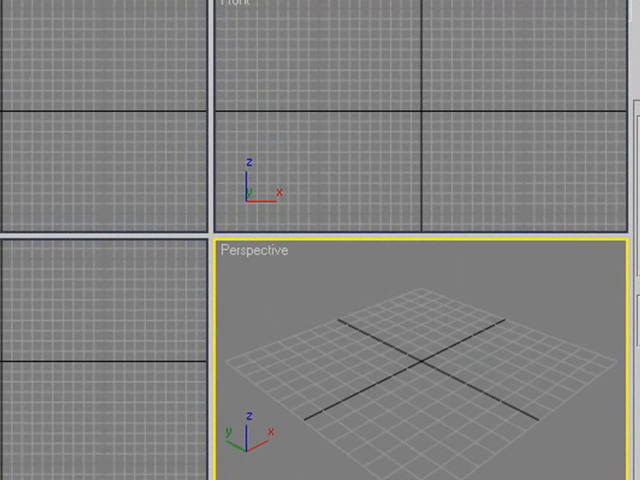
mouse_move(468, 378)
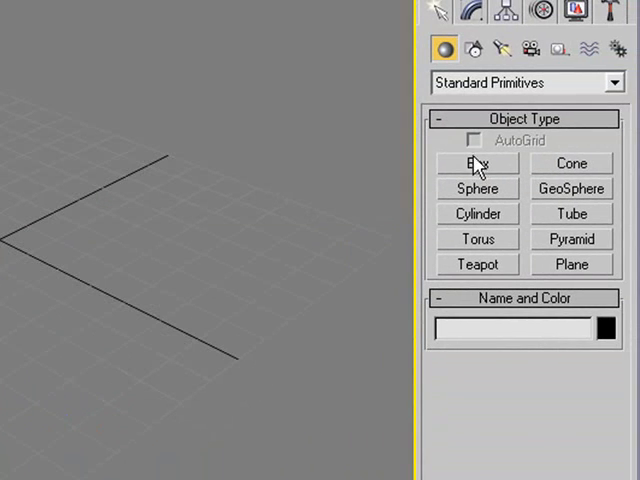
Step: Create a new box, convert it to Editable Poly, and go to Shapes for an arc
click(477, 163)
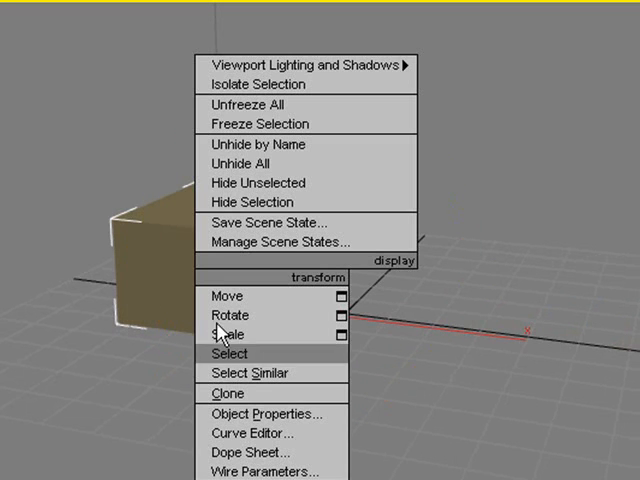
click(228, 353)
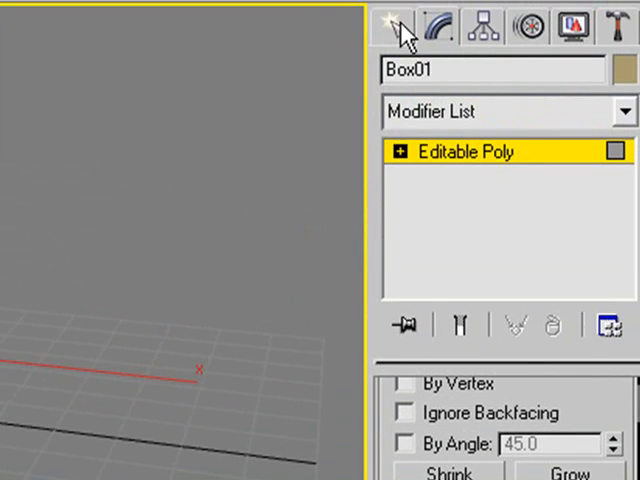
click(396, 27)
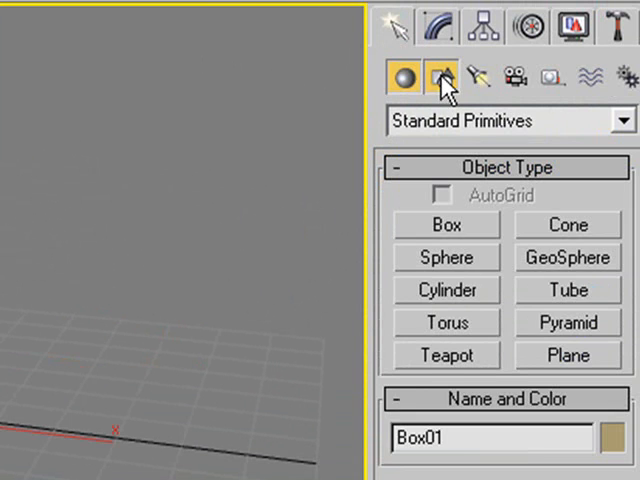
click(439, 77)
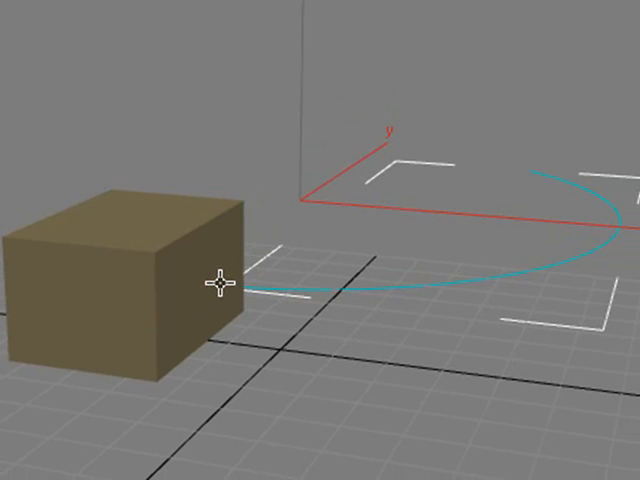
Step: Extrude the box face along Arc01 with taper -0.94, taper curve -0.16, twist -6.0
click(213, 285)
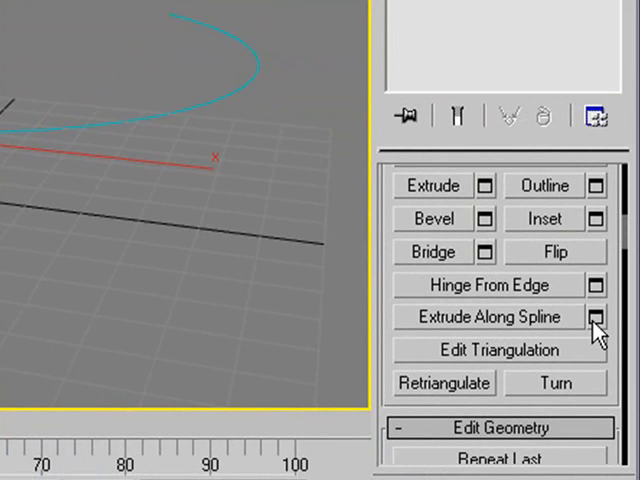
click(596, 317)
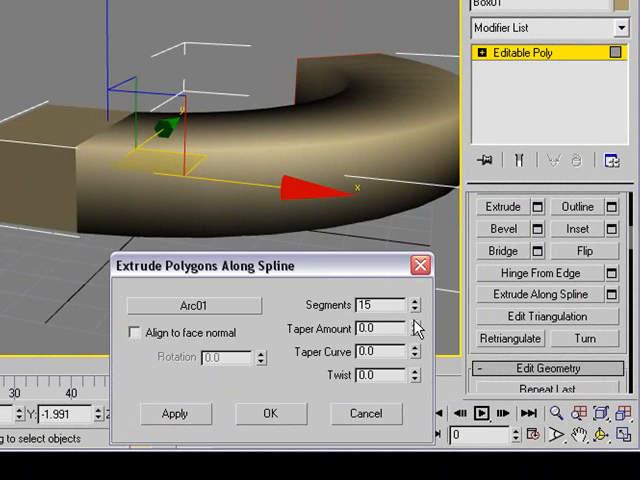
click(417, 332)
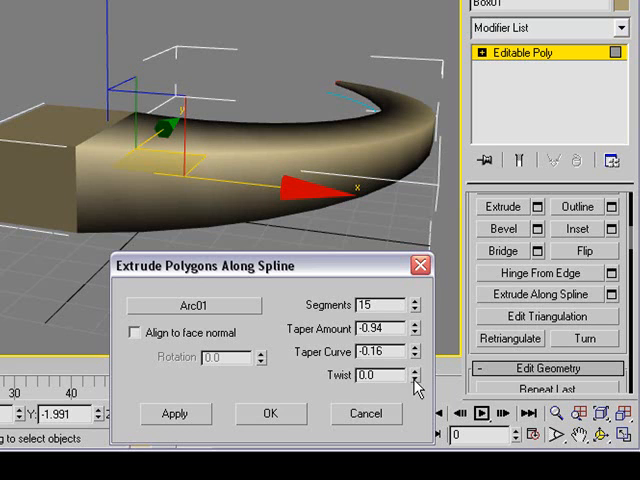
click(411, 379)
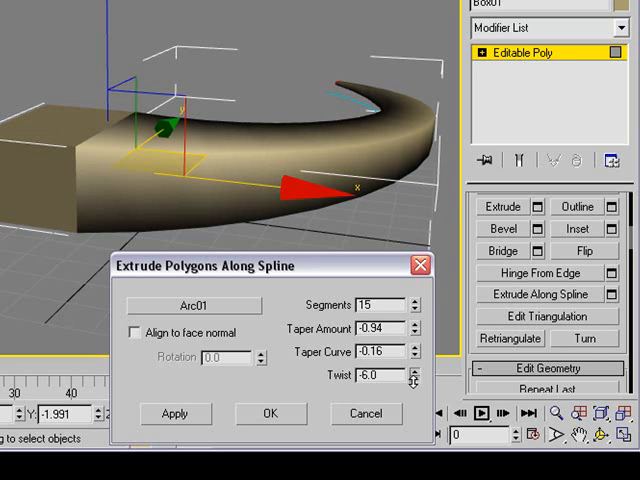
click(270, 413)
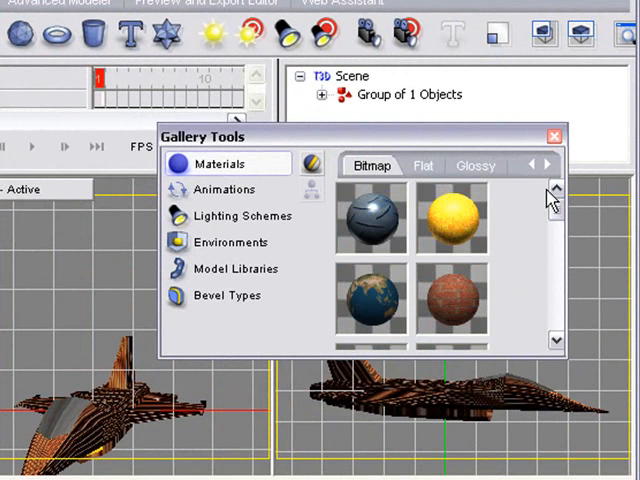
mouse_move(370, 135)
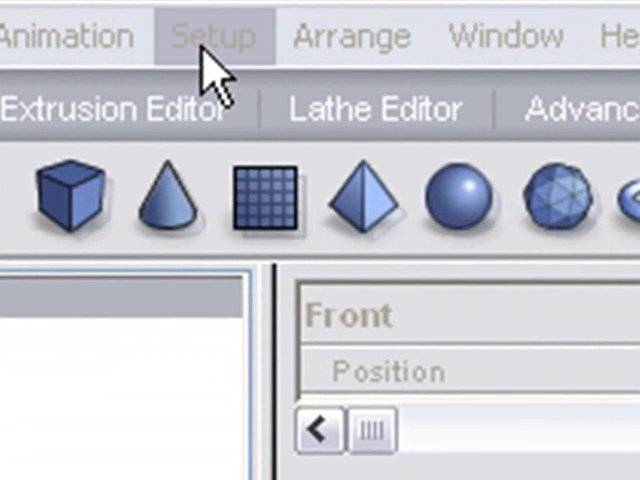
Step: Create bitmap material 'ANewMetal' from the Tiling > Metal screws image in the materials gallery
click(214, 35)
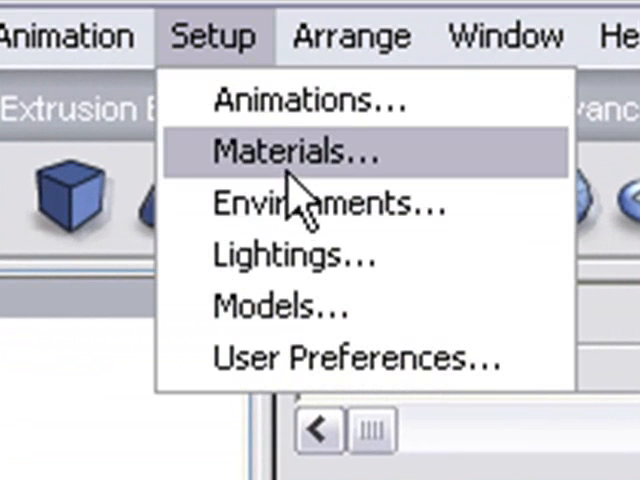
click(288, 153)
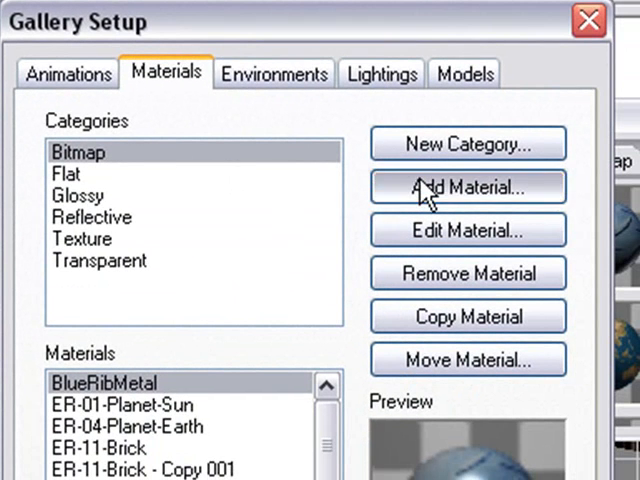
click(467, 187)
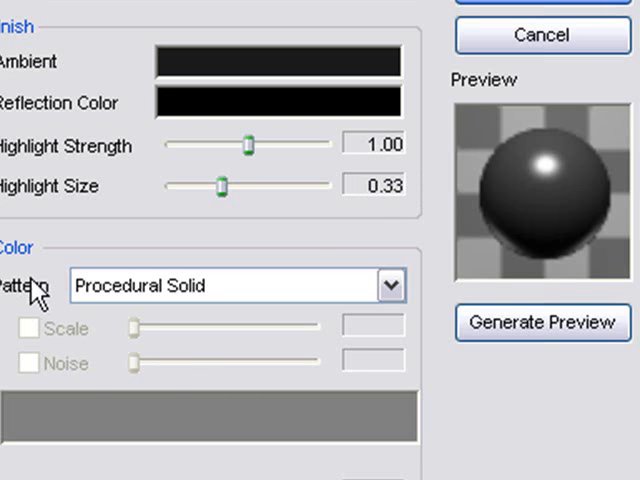
click(390, 285)
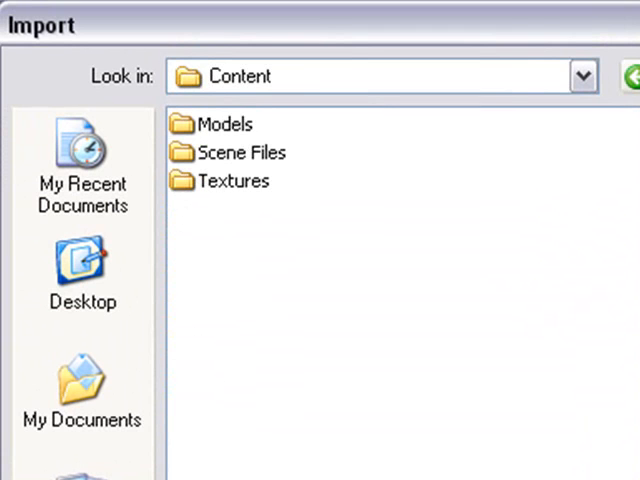
double_click(232, 181)
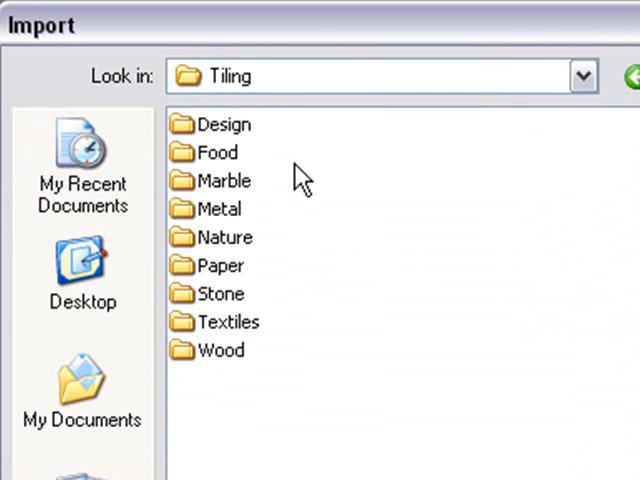
mouse_move(203, 227)
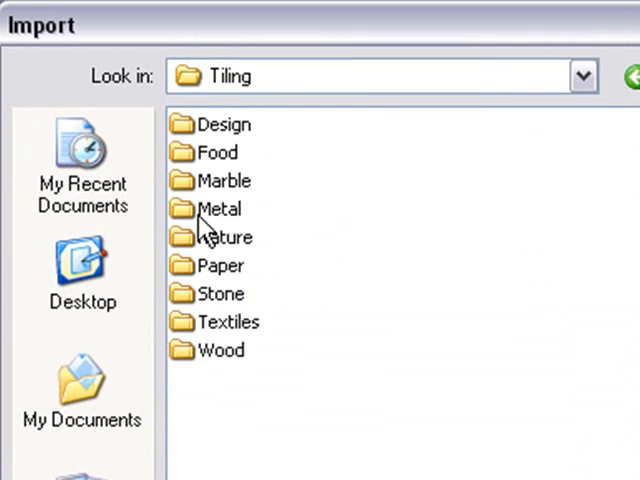
double_click(222, 209)
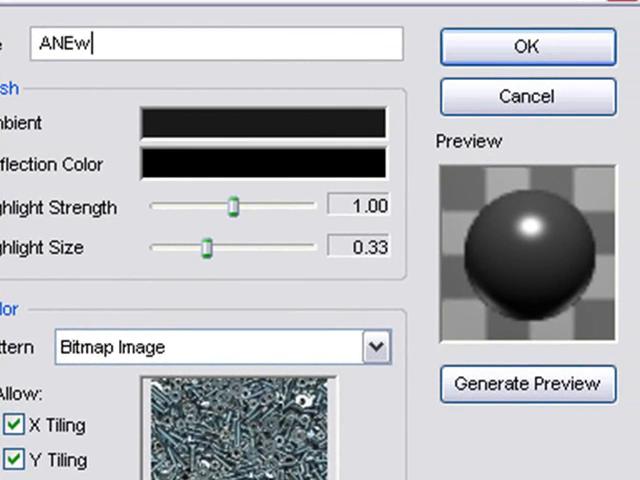
text(Metal)
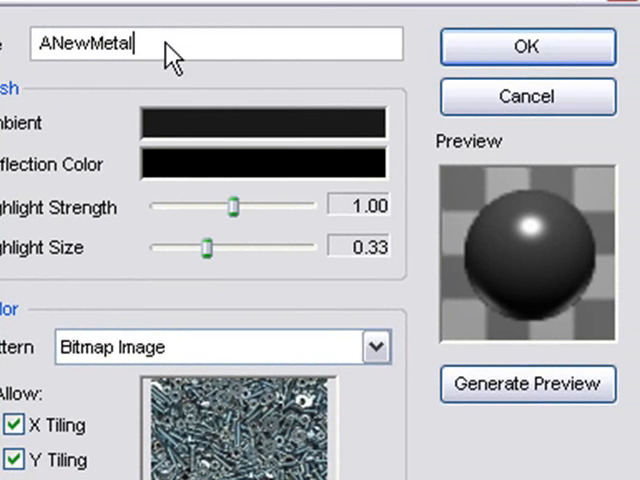
click(527, 46)
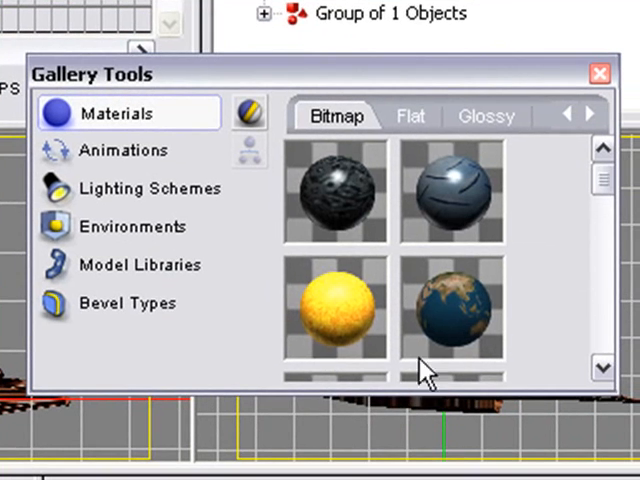
mouse_move(605, 175)
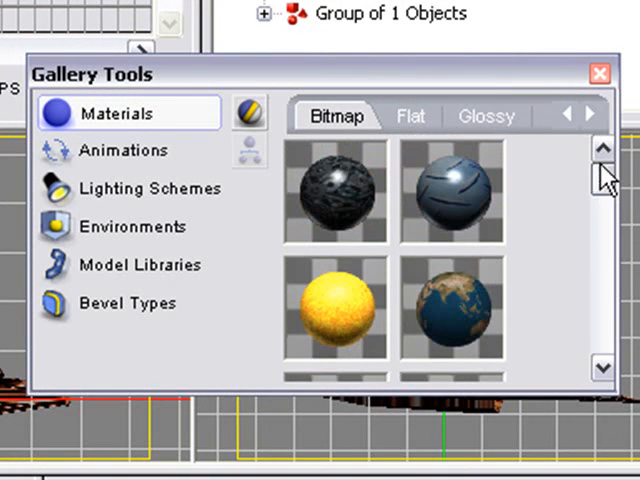
mouse_move(345, 200)
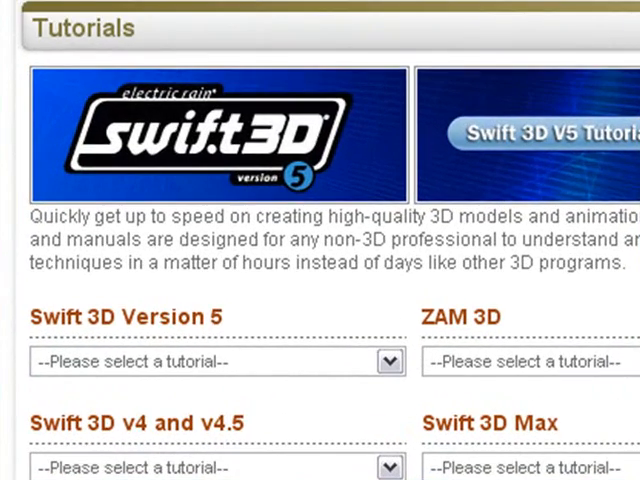
Step: Choose the Swift 3D V5 Tutorial Series and scroll through its editor overview videos
scroll(down, 3)
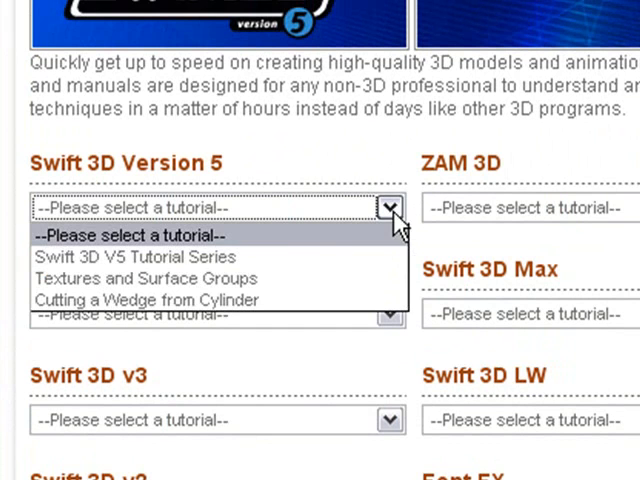
click(142, 256)
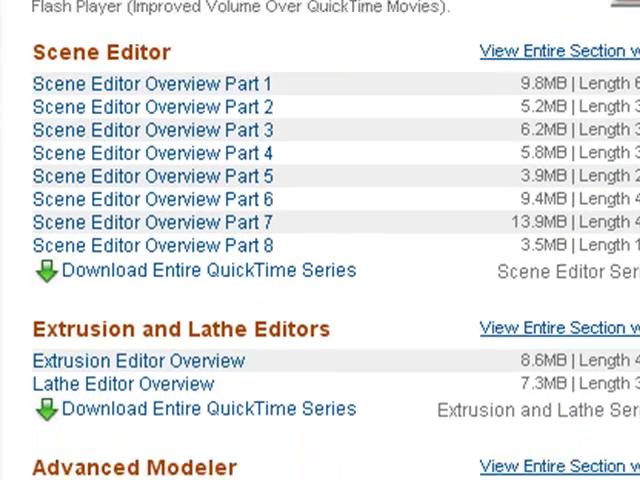
scroll(down, 3)
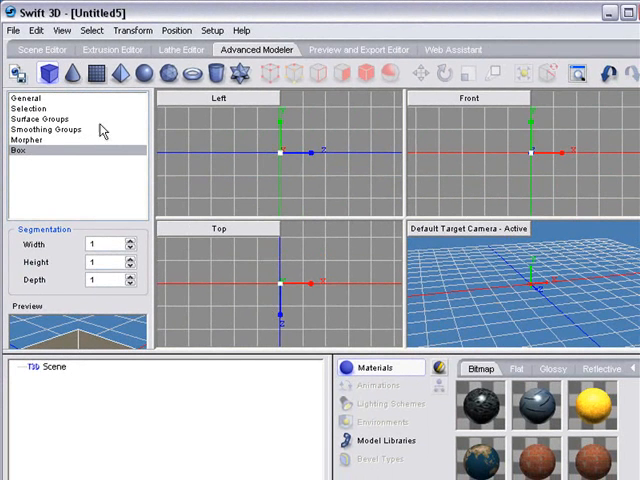
Step: Add a Box primitive and view it in Point, Edge, then Polygon selection modes
click(62, 30)
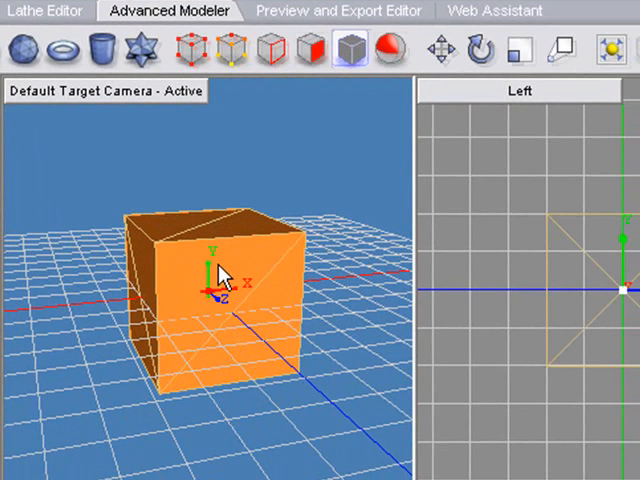
click(193, 50)
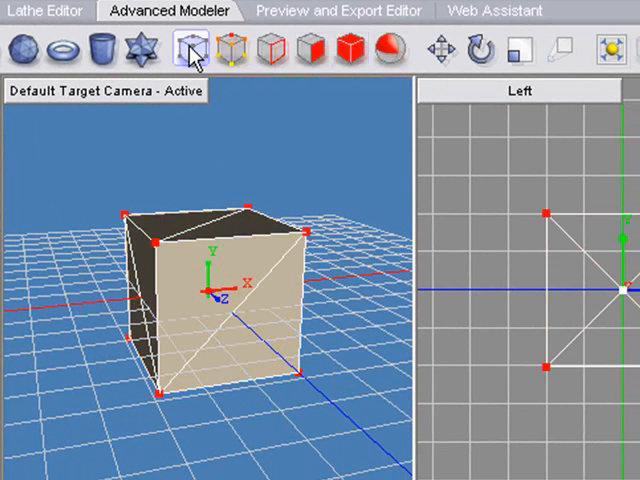
click(310, 48)
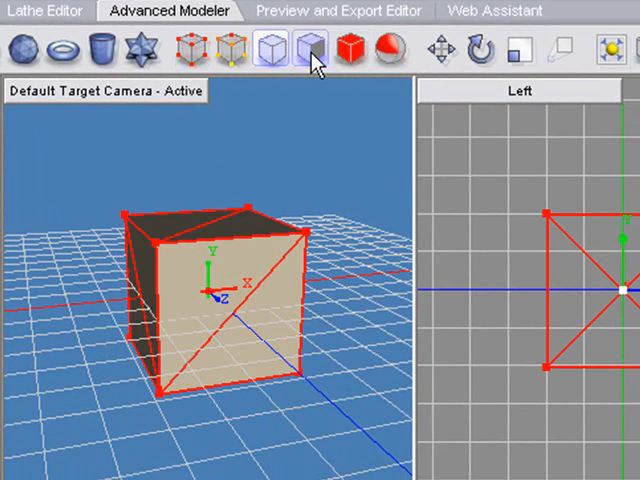
click(305, 49)
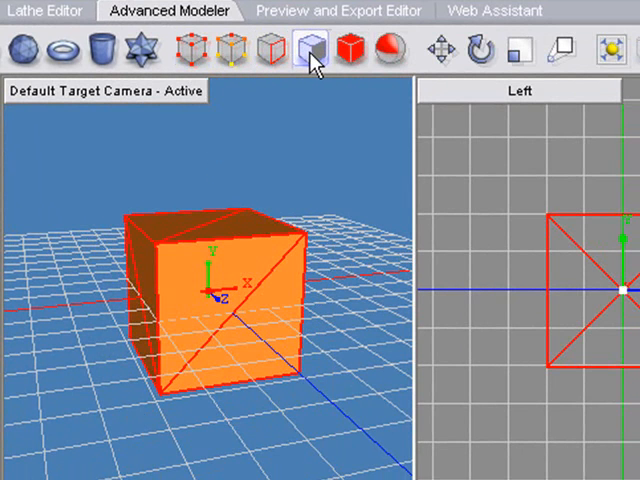
mouse_move(235, 280)
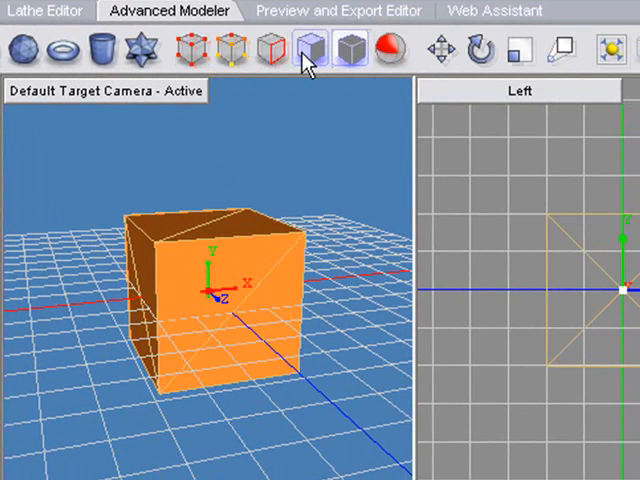
click(307, 48)
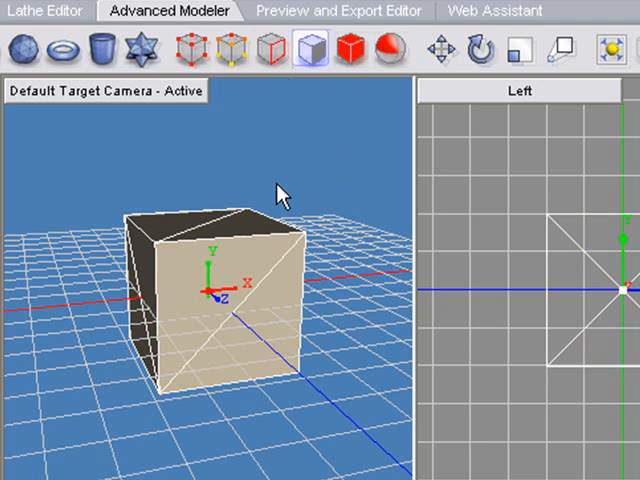
mouse_move(372, 107)
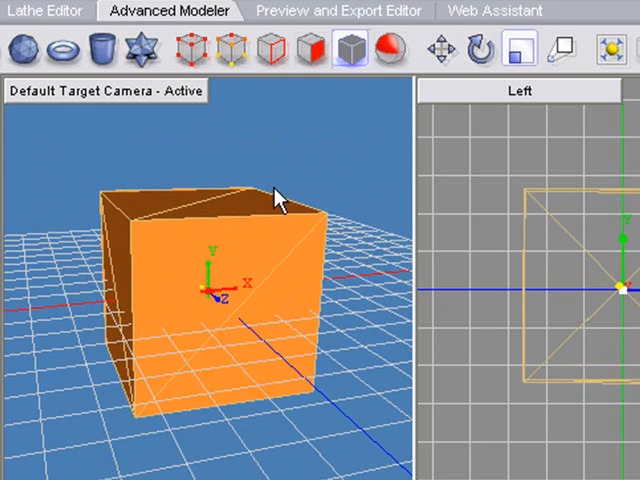
Step: In Polygon mode, select a front-face triangle and bring up its Extrude options
right_click(280, 195)
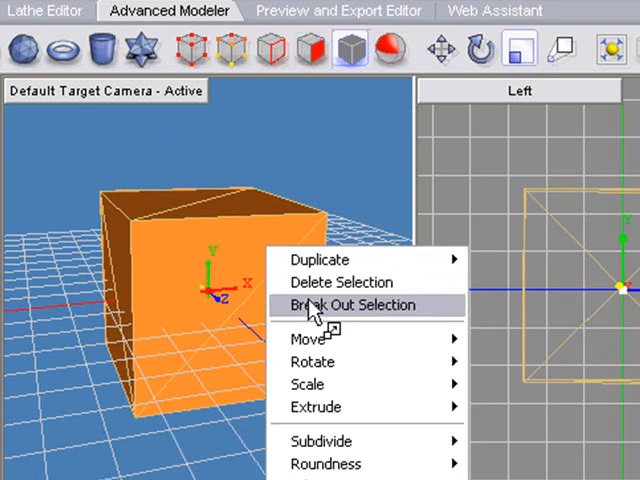
mouse_move(316, 407)
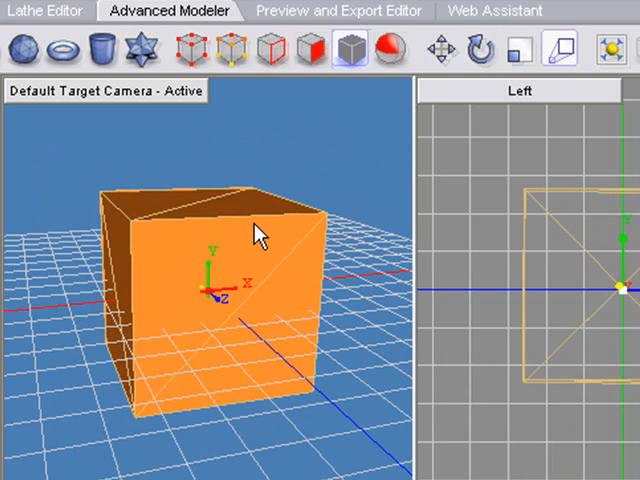
click(310, 48)
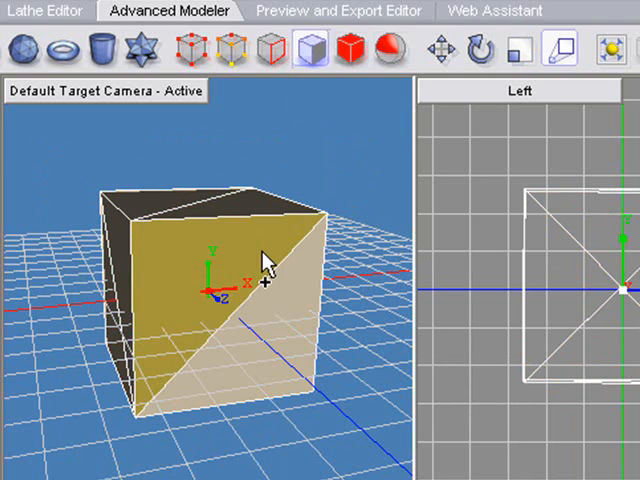
right_click(262, 260)
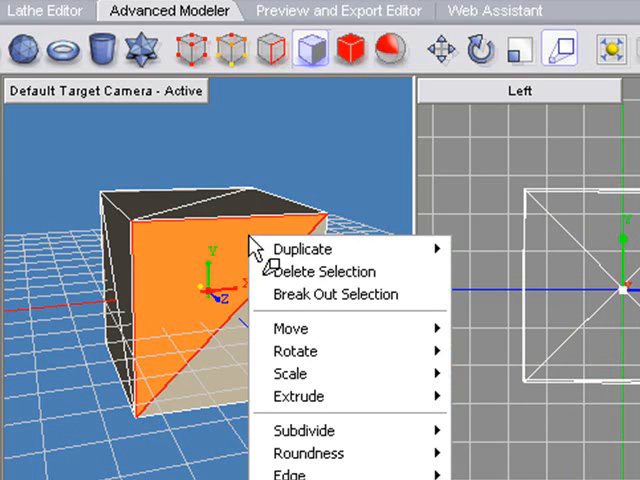
mouse_move(298, 397)
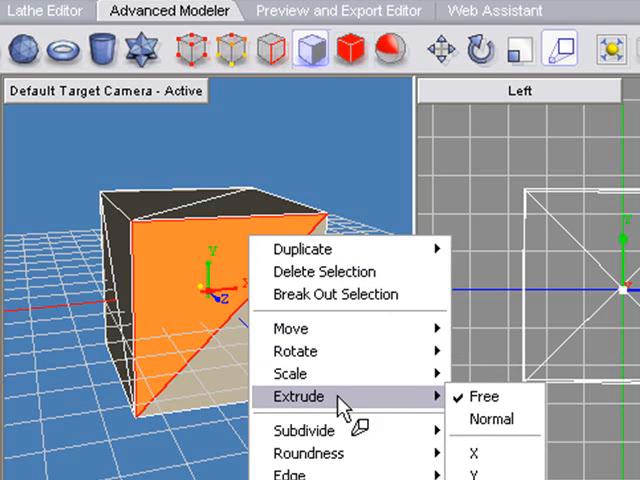